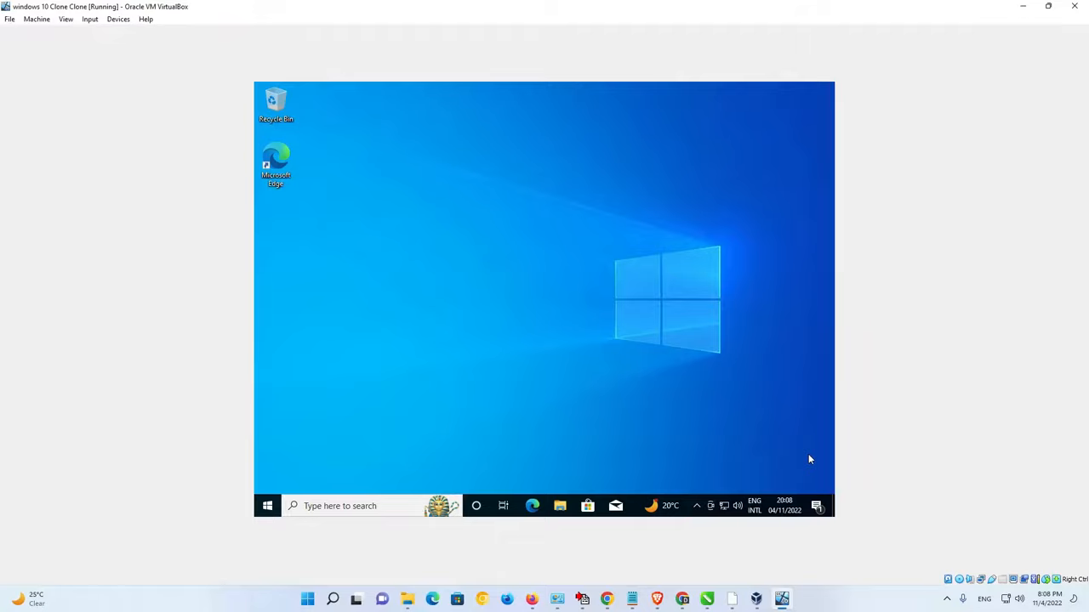
pyautogui.moveTo(497, 224)
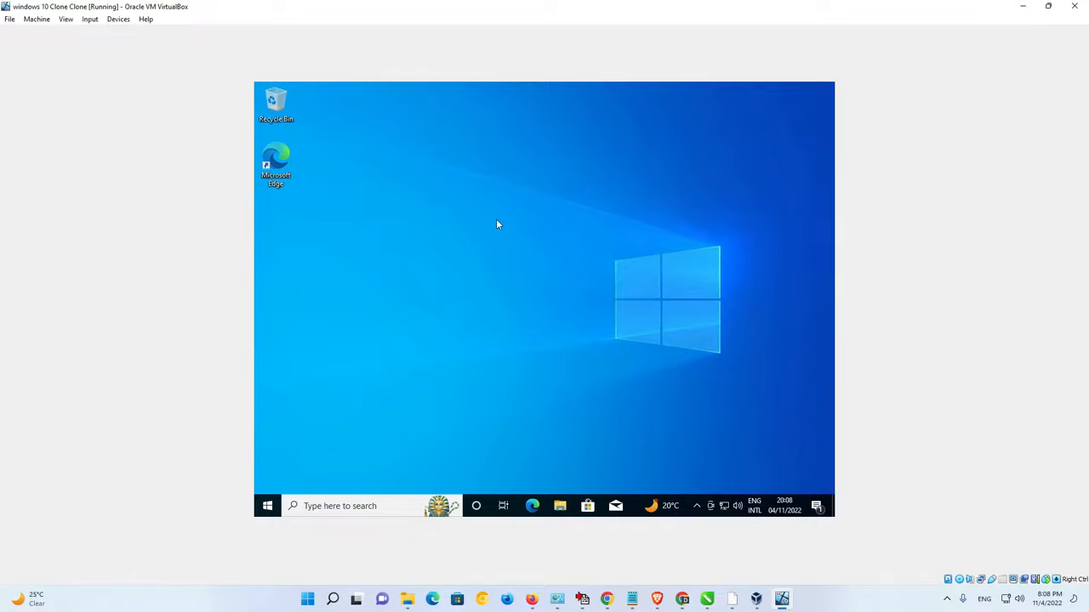
# - Switch the Windows 10 virtual machine into full-screen mode from the notice
pyautogui.click(64, 19)
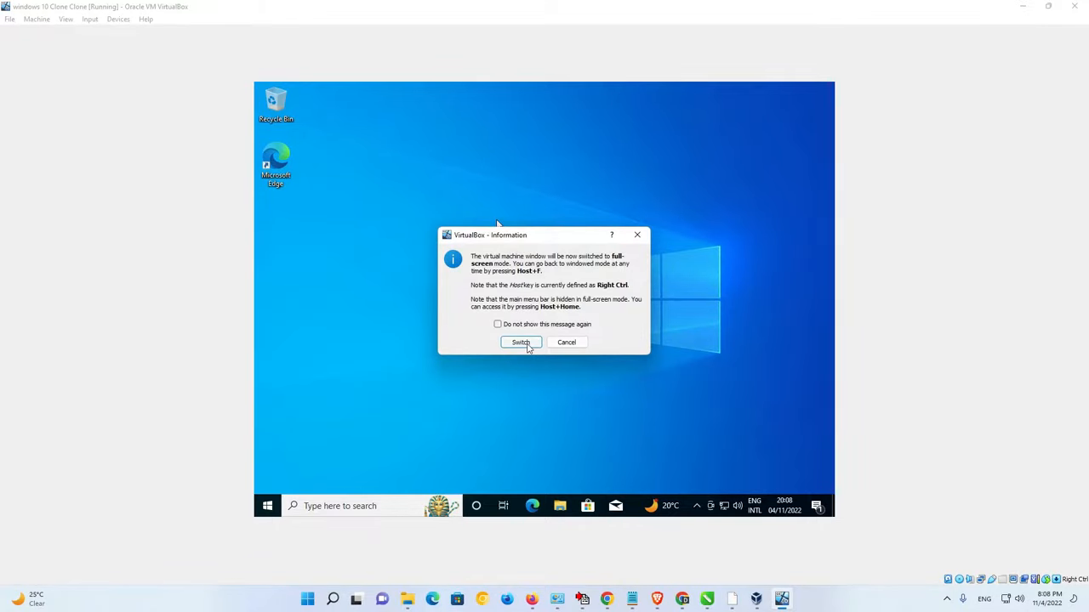
pyautogui.click(520, 342)
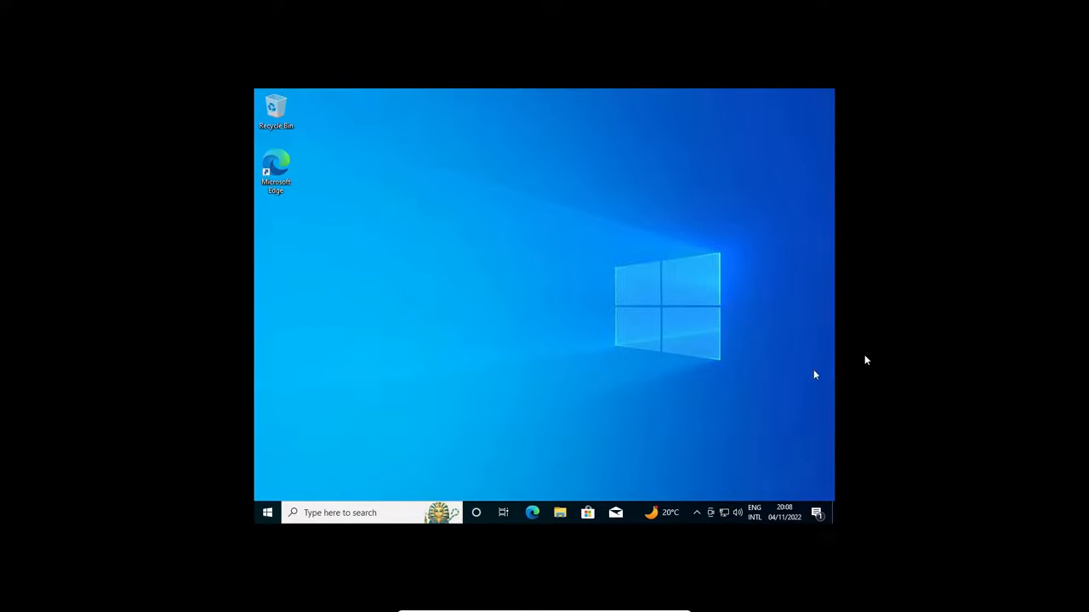
pyautogui.moveTo(554, 256)
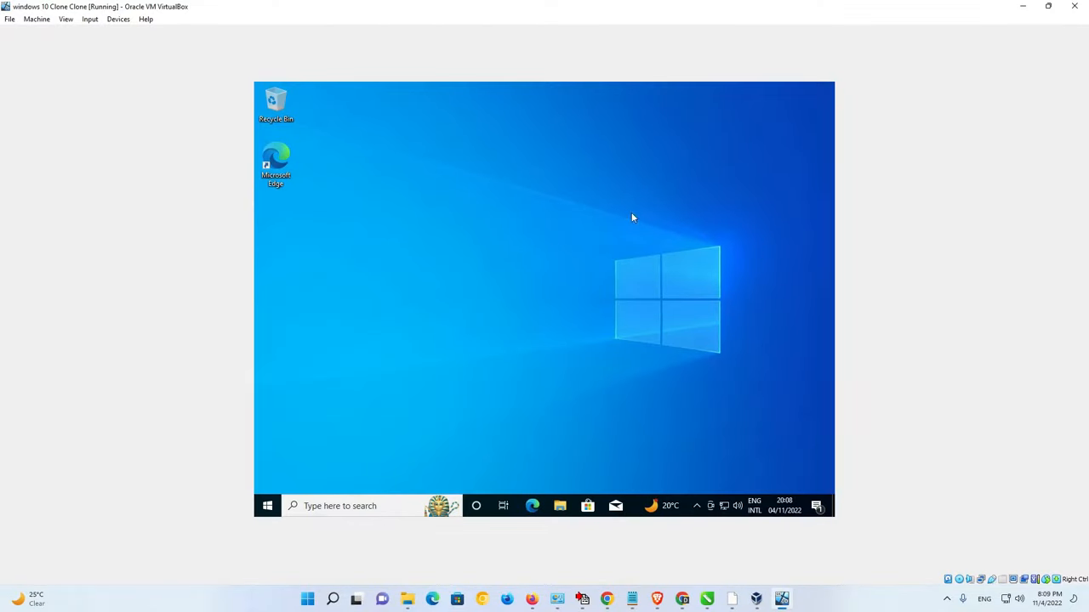
pyautogui.moveTo(276, 101)
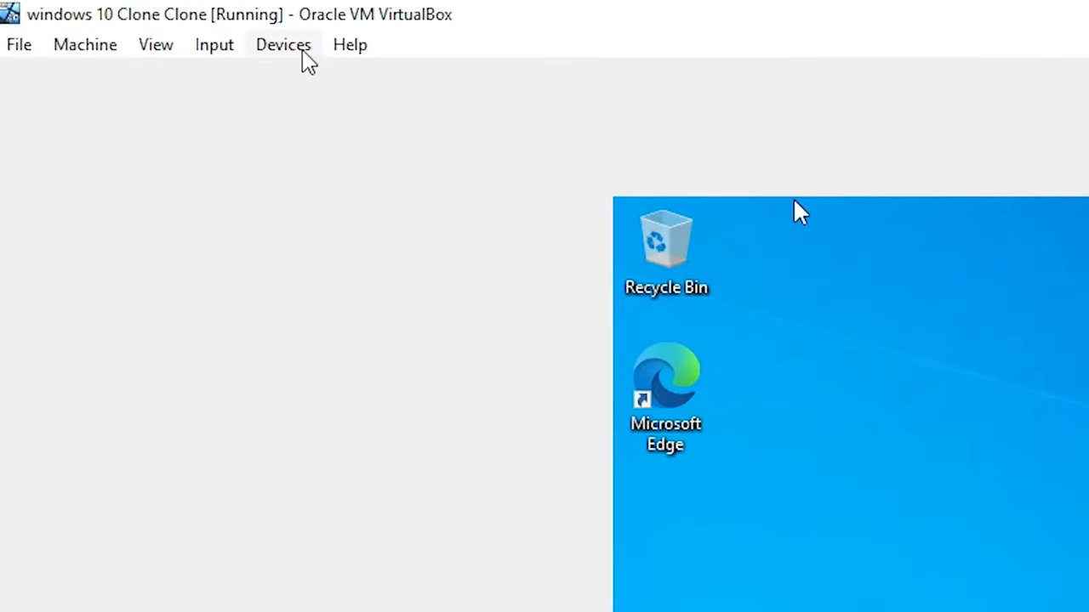
# - Insert the Guest Additions CD image from the Devices menu
pyautogui.click(282, 44)
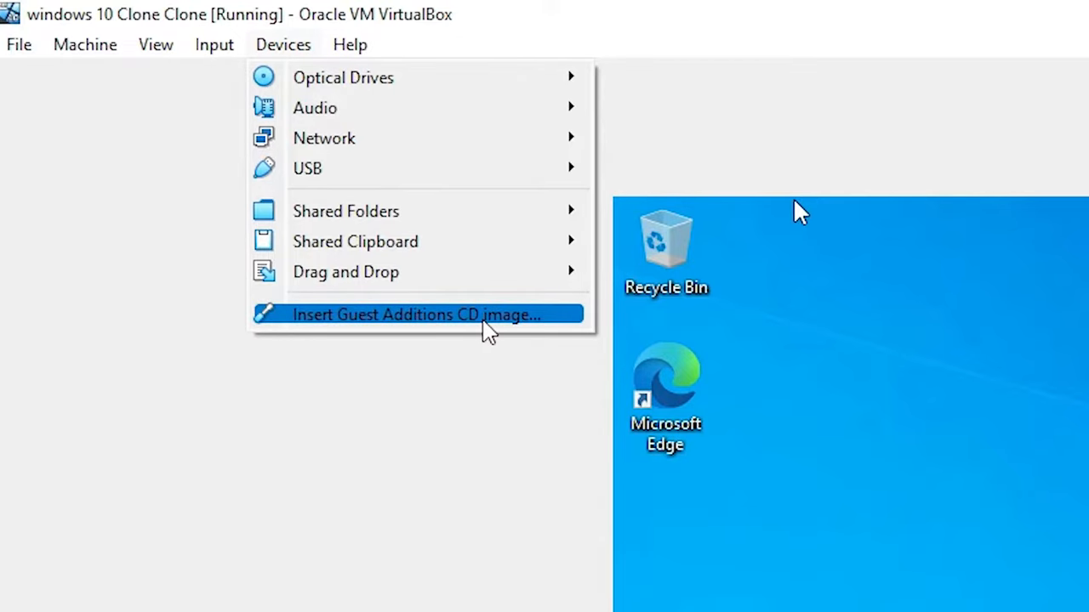
pyautogui.moveTo(502, 327)
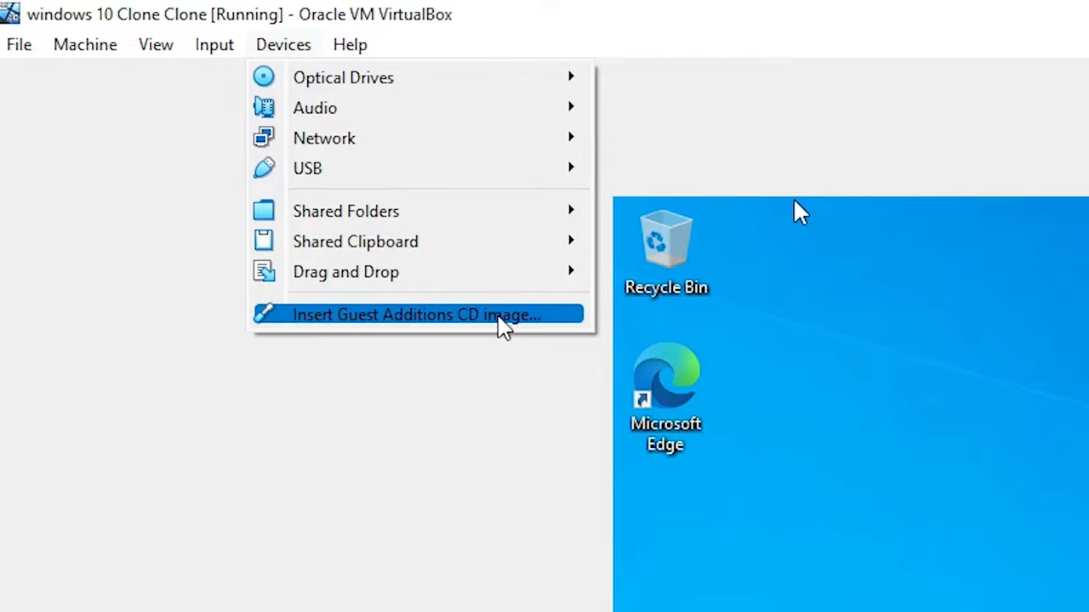
pyautogui.click(417, 315)
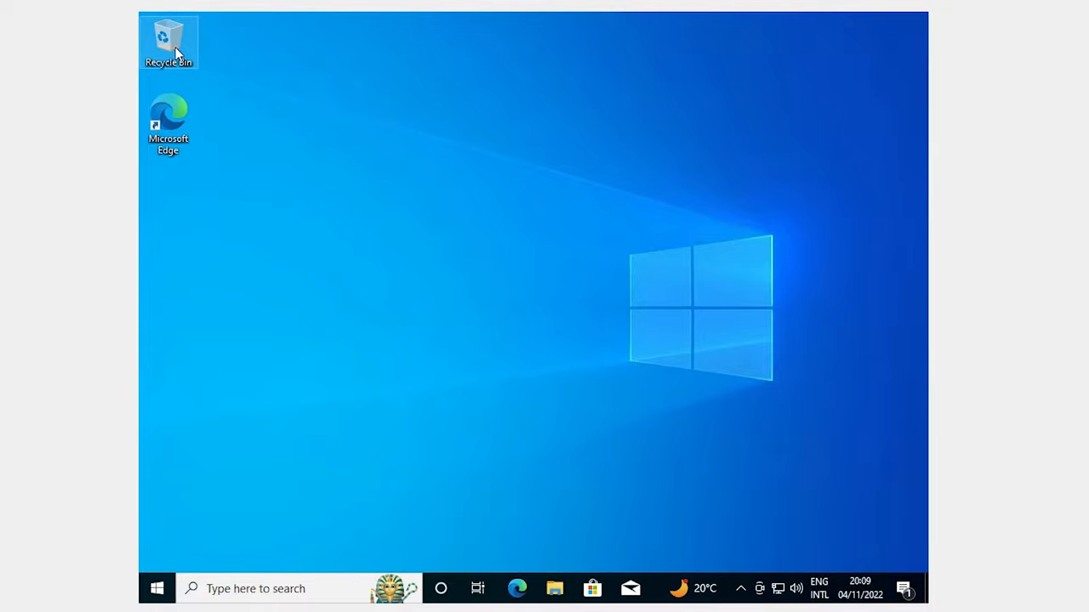
# - Bring up File Explorer on This PC listing CD Drive (D:) VirtualBox Guest Additions
pyautogui.doubleClick(168, 40)
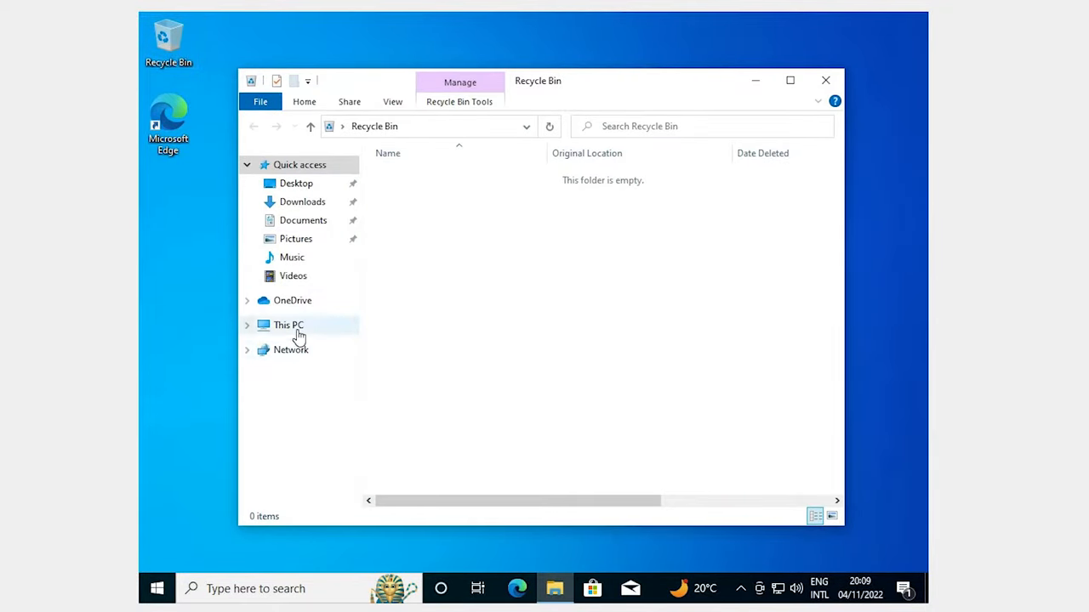
pyautogui.click(289, 325)
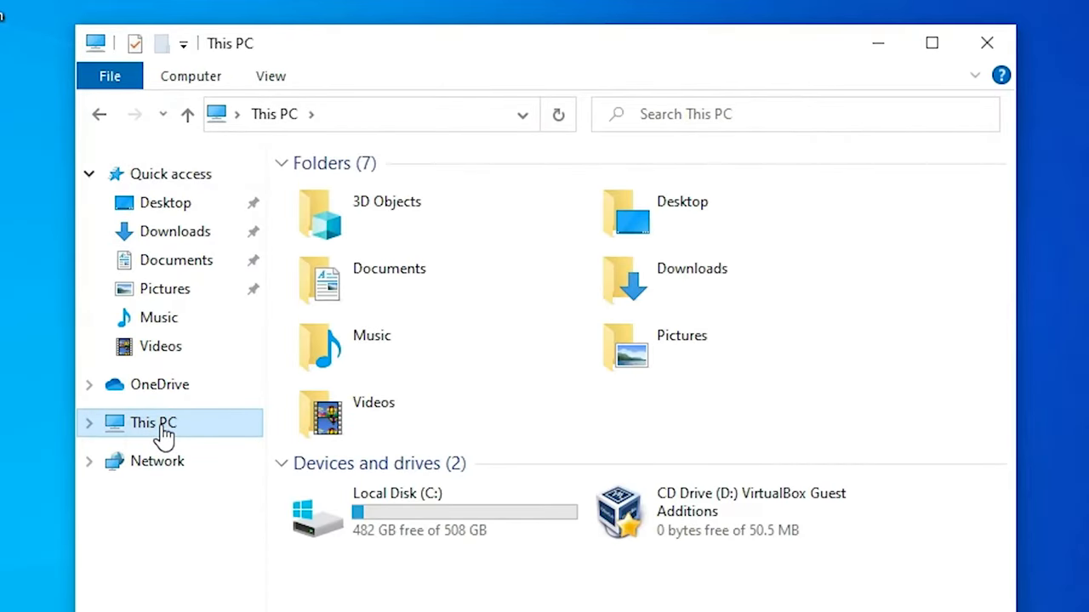
pyautogui.moveTo(177, 434)
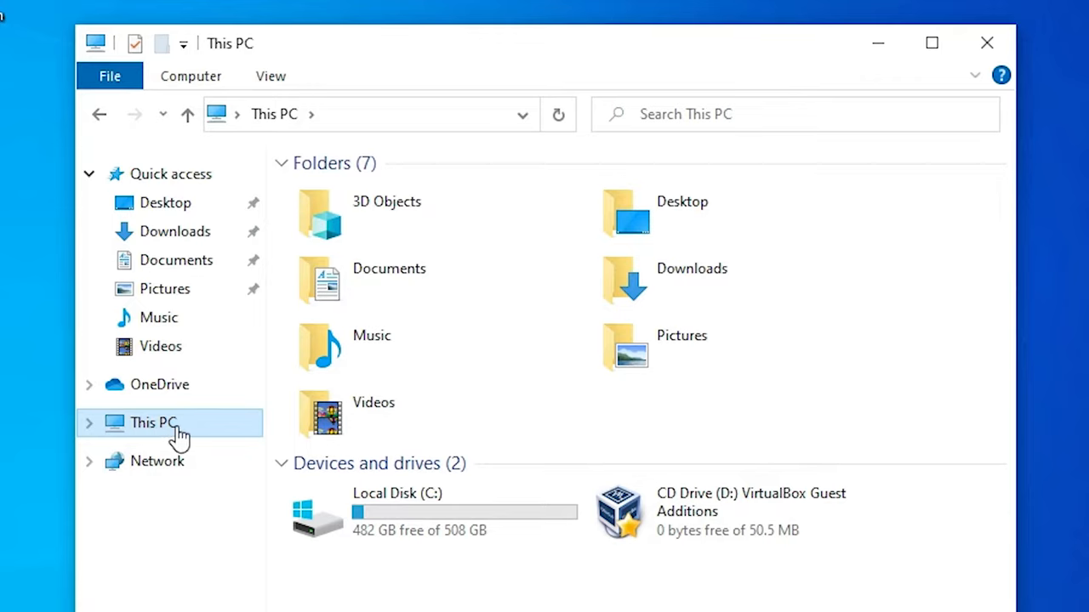
pyautogui.moveTo(781, 458)
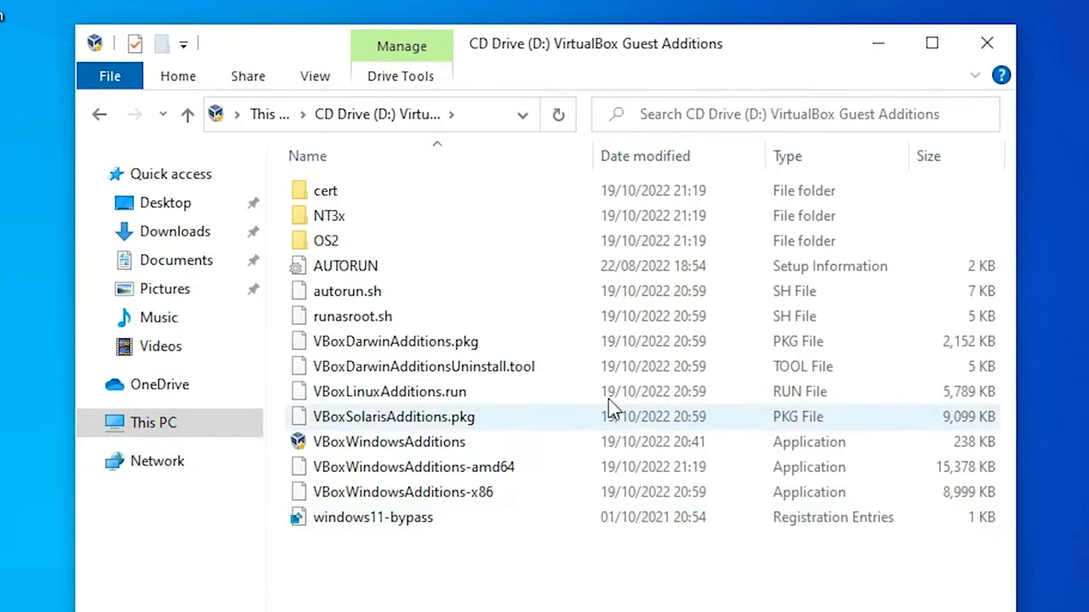
# - Run VBoxWindowsAdditions-amd64 from the CD drive so the permission prompt appears
pyautogui.click(413, 466)
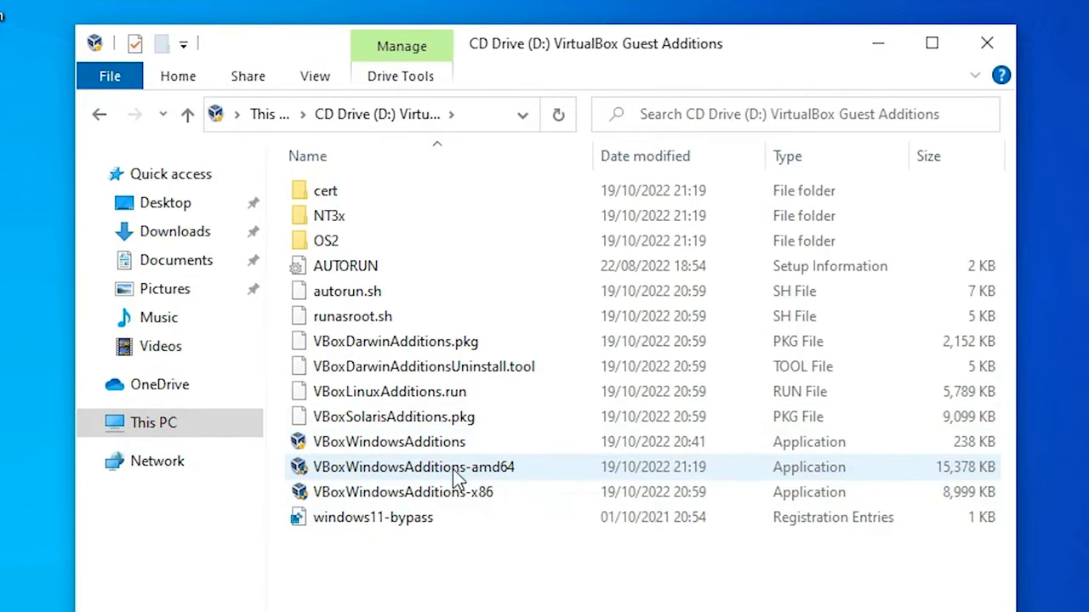
pyautogui.moveTo(473, 483)
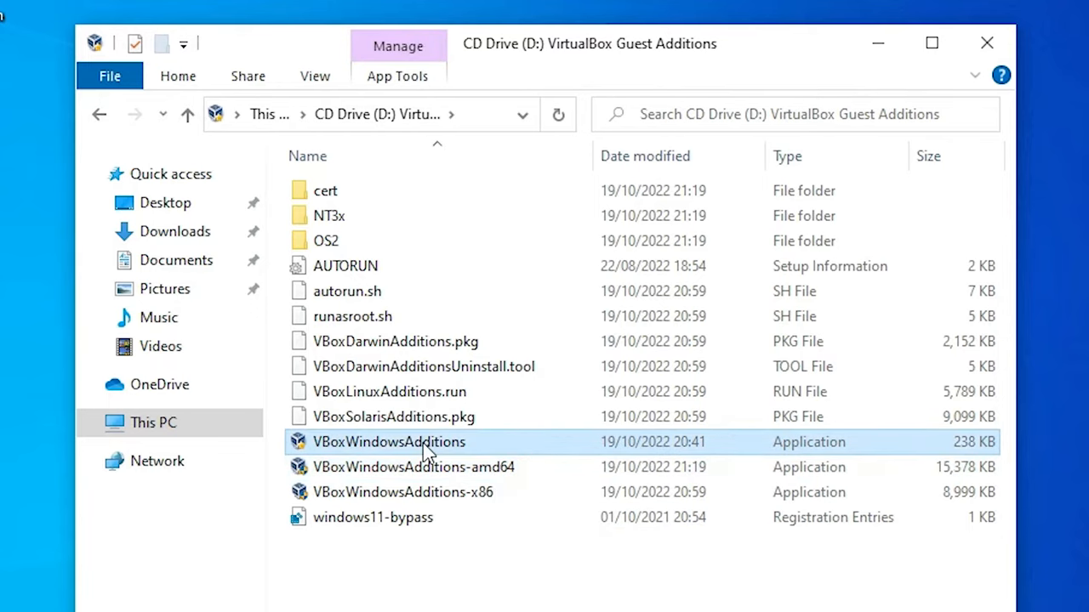
pyautogui.click(412, 466)
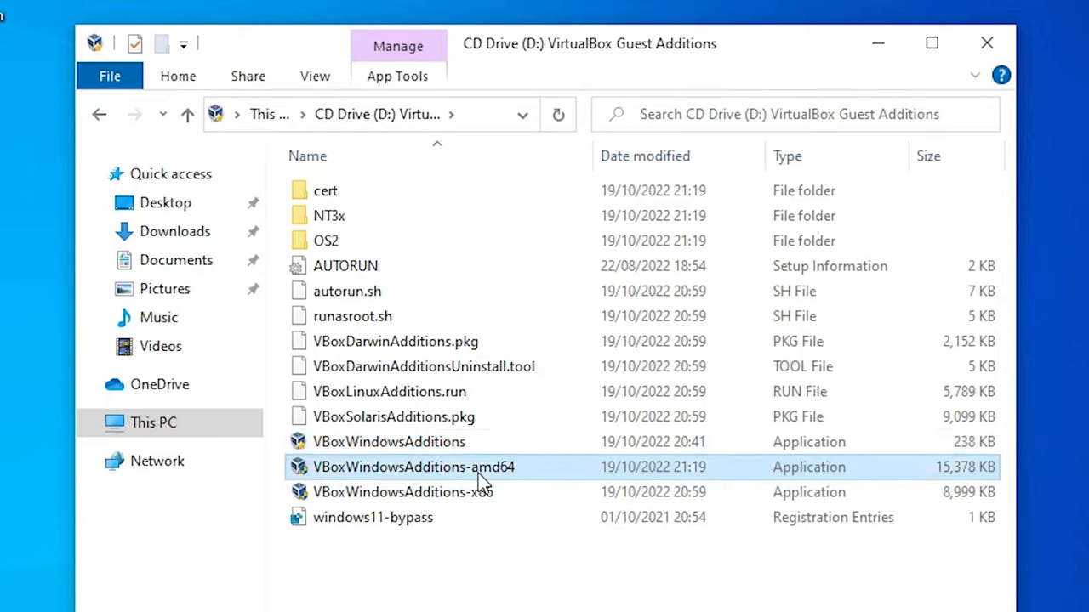
pyautogui.doubleClick(411, 466)
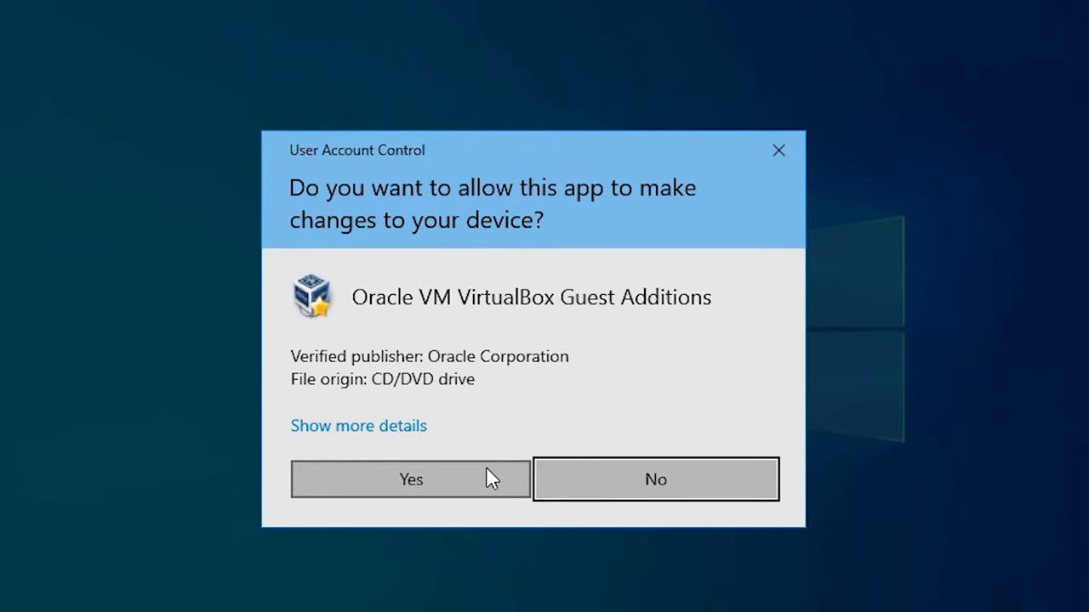
# - Allow and complete Guest Additions 7.0.2 setup with defaults, then reboot the guest
pyautogui.click(410, 479)
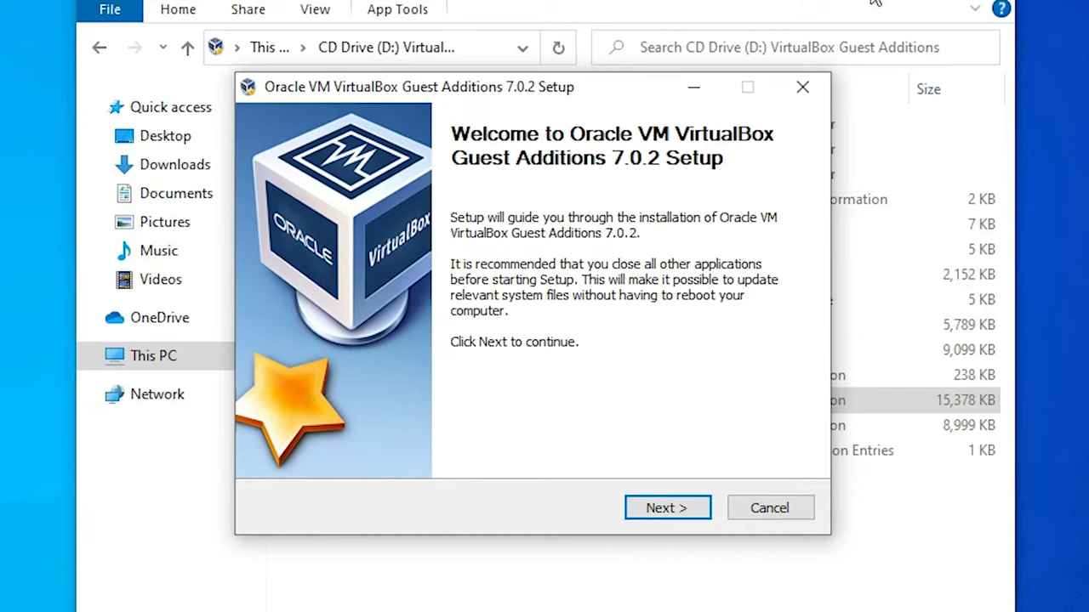
pyautogui.click(667, 507)
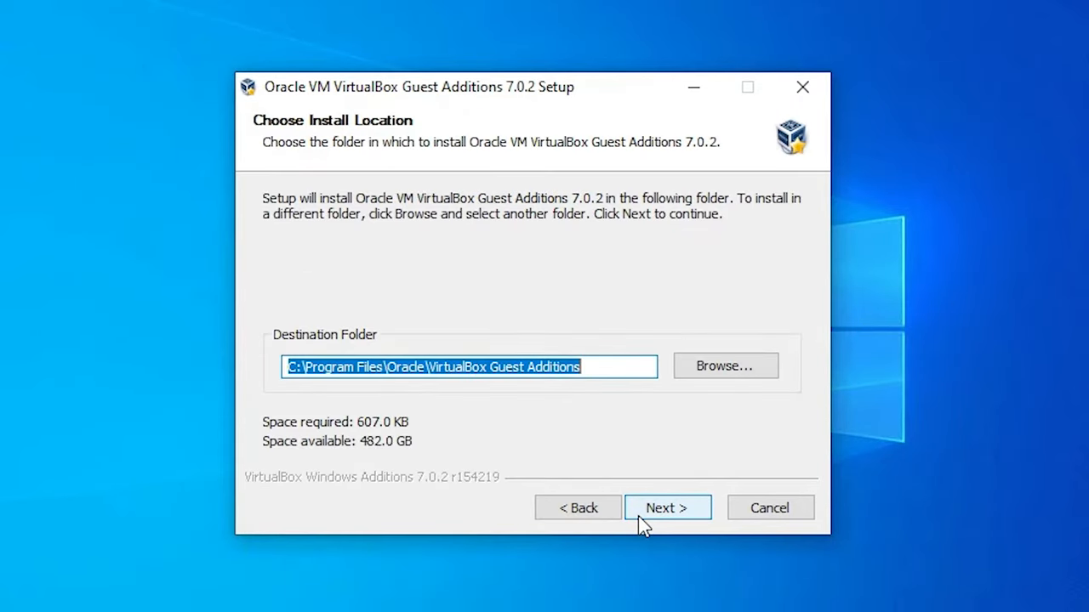
pyautogui.click(667, 507)
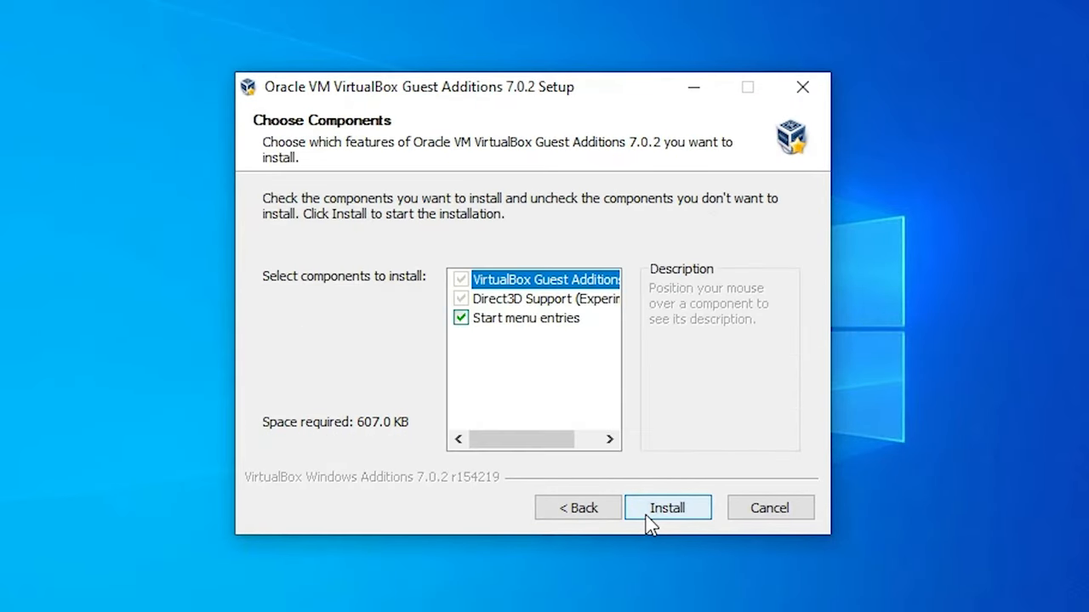
pyautogui.click(667, 507)
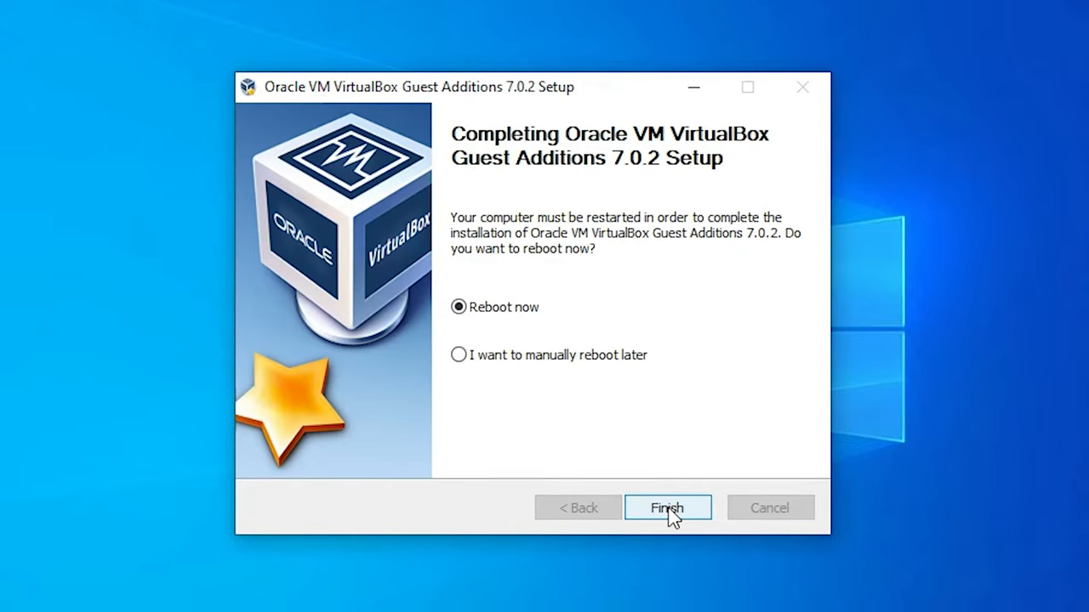
pyautogui.click(667, 507)
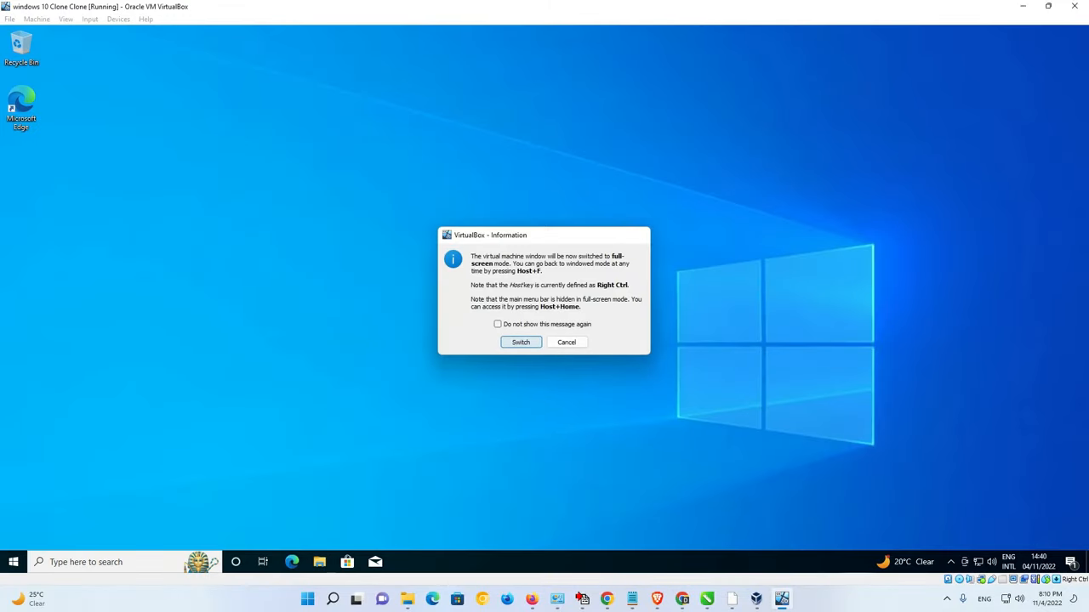
# - Switch the rebooted guest to full-screen so its desktop fills the display
pyautogui.click(520, 342)
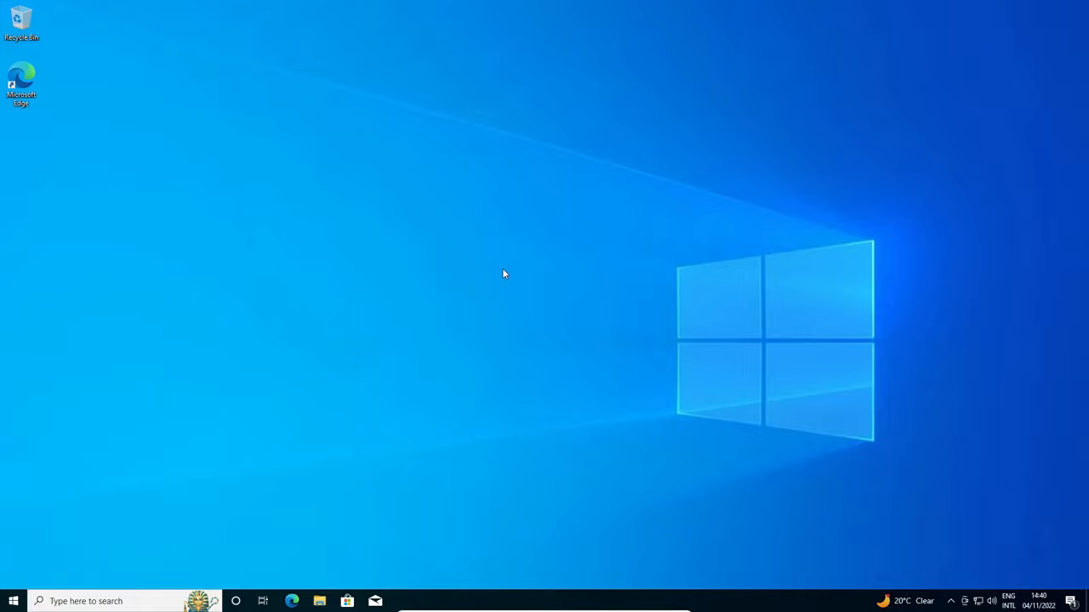